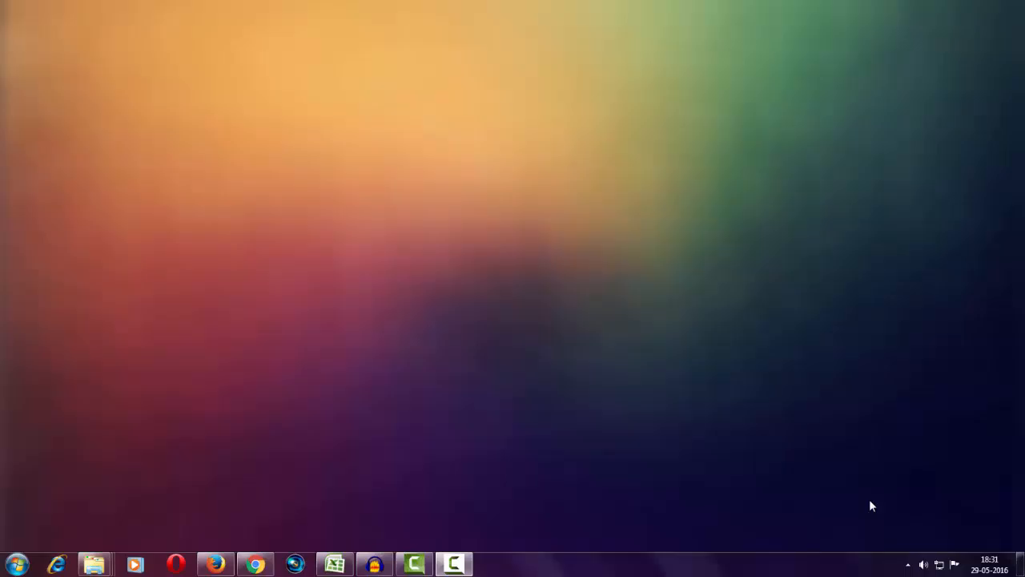
mouse_move(702, 356)
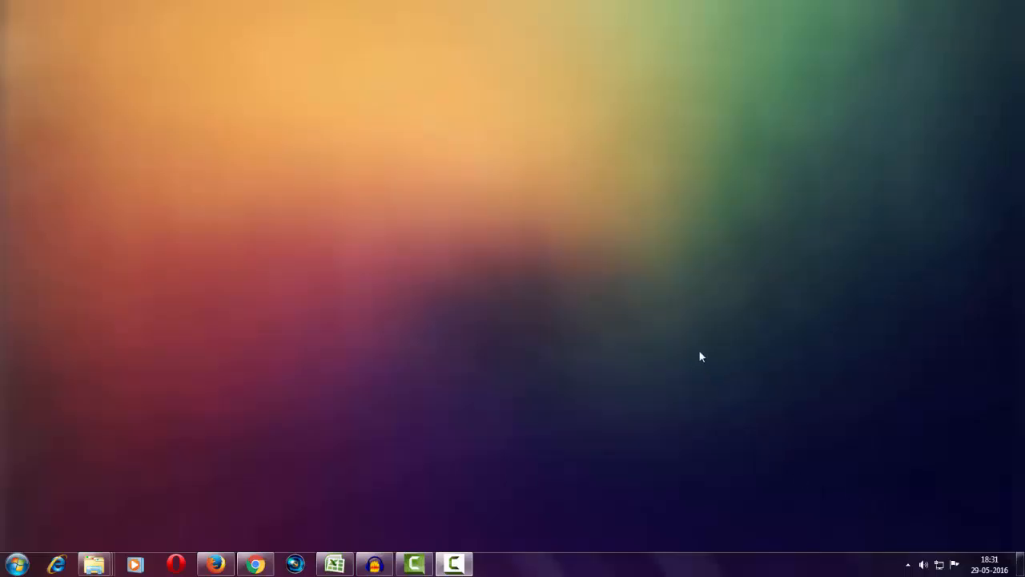
mouse_move(696, 295)
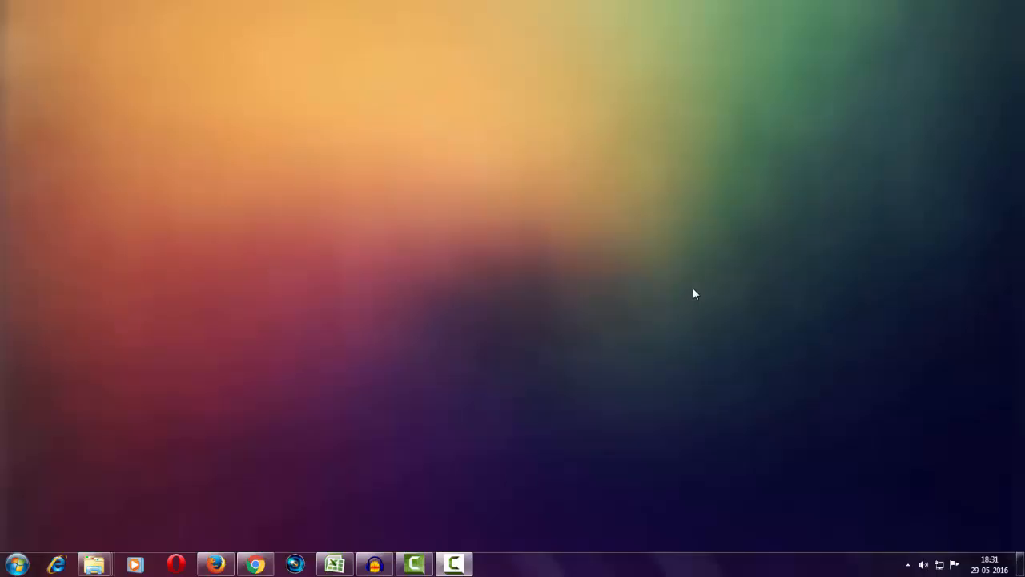
Step: Record about five seconds of voice into a new mono track, then stop recording
right_click(696, 293)
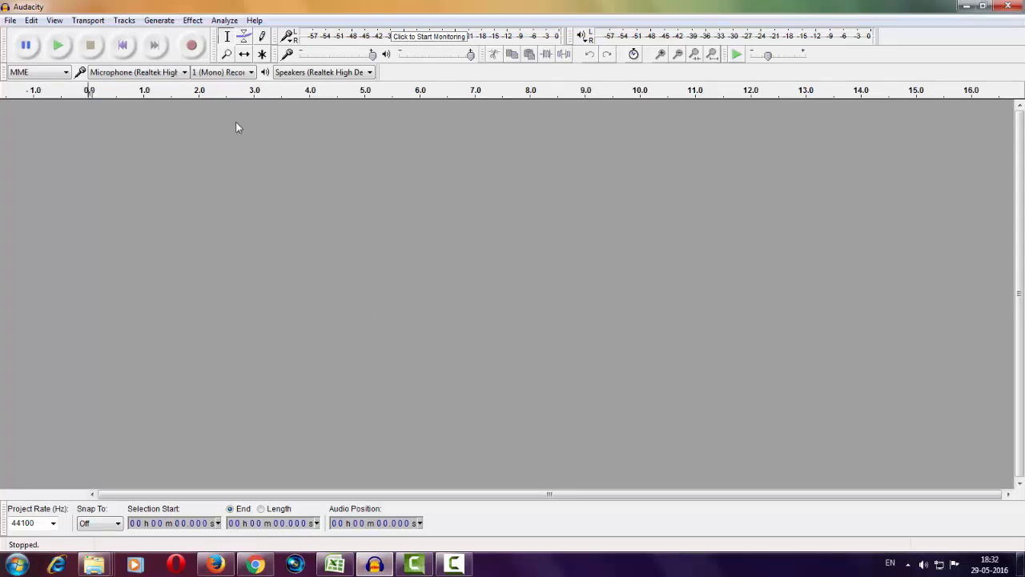
mouse_move(192, 45)
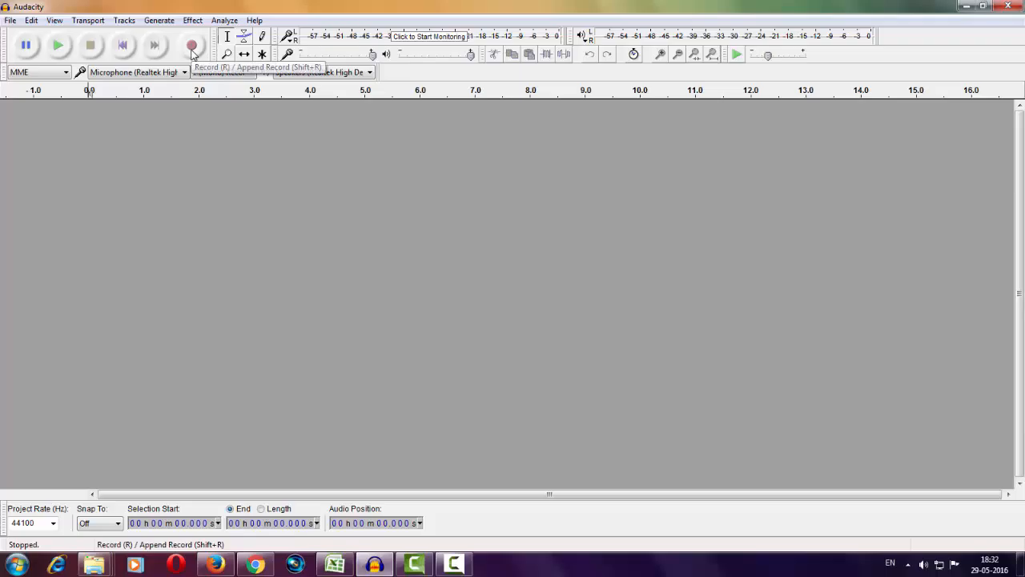
left_click(192, 45)
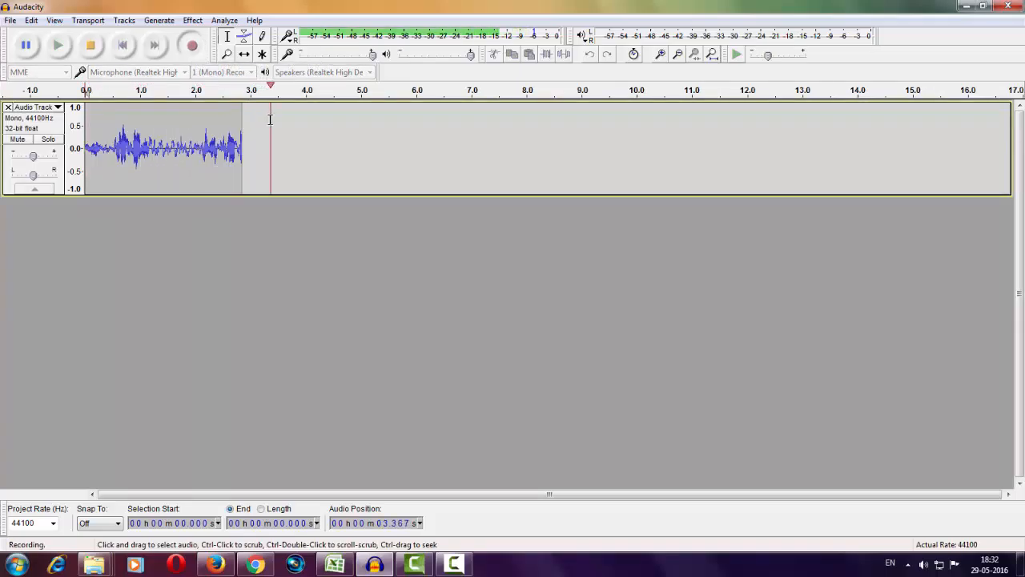
left_click(90, 44)
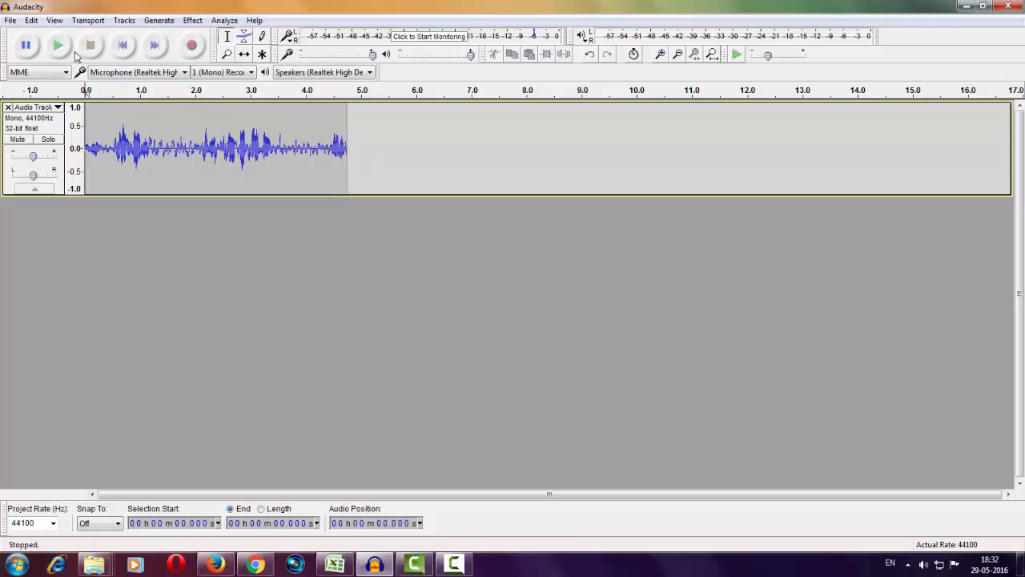
Step: Play the recorded clip to review it, then stop playback
left_click(57, 45)
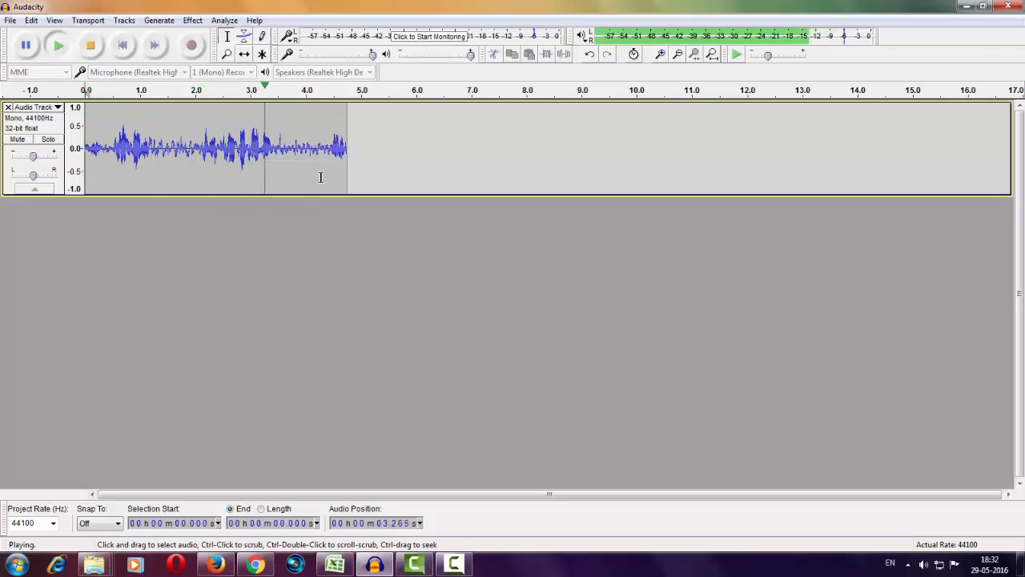
left_click(90, 44)
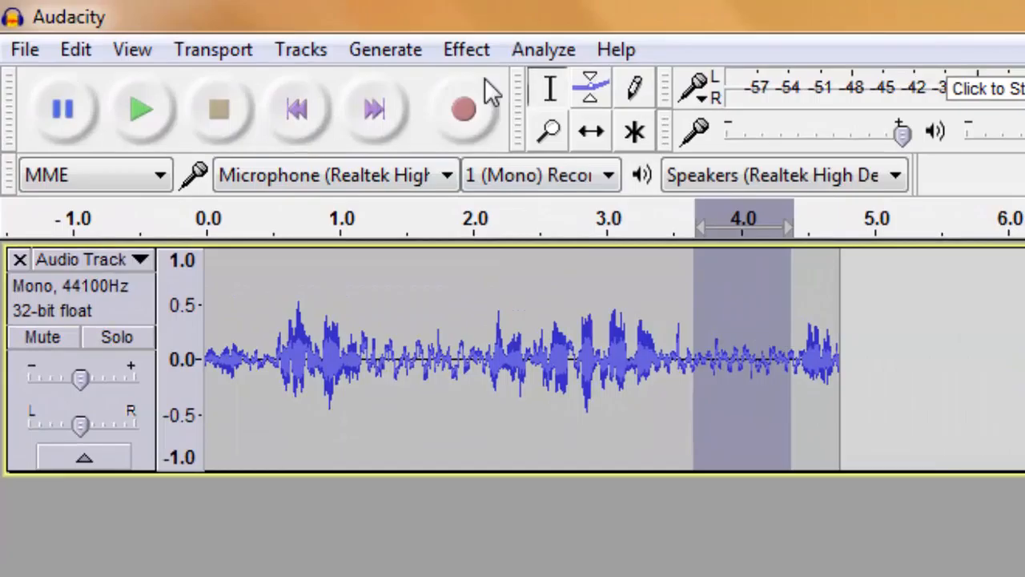
Step: Capture the marked quiet stretch as the Noise Reduction noise profile via Effect > Noise Reduction
left_click(464, 48)
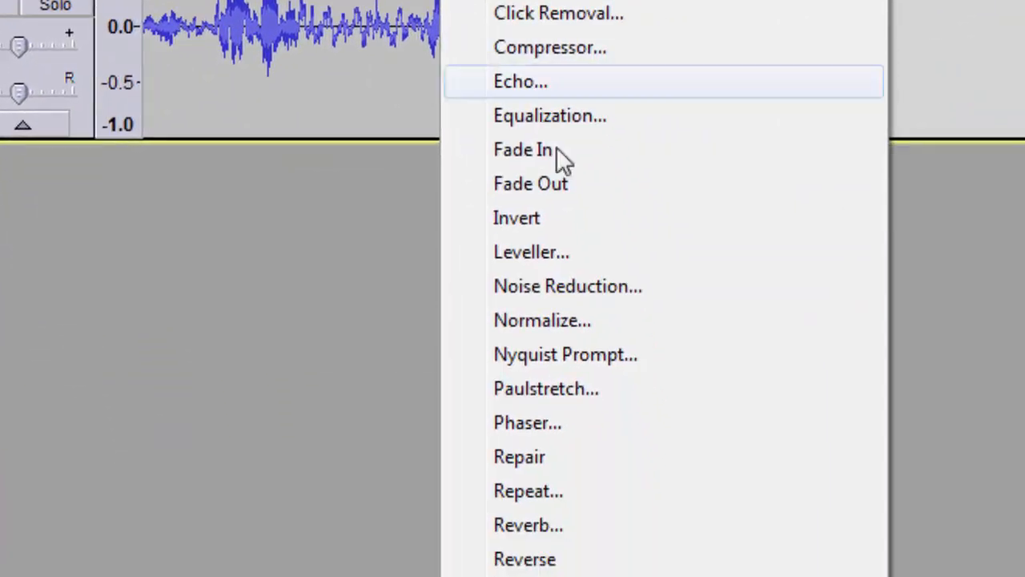
left_click(567, 286)
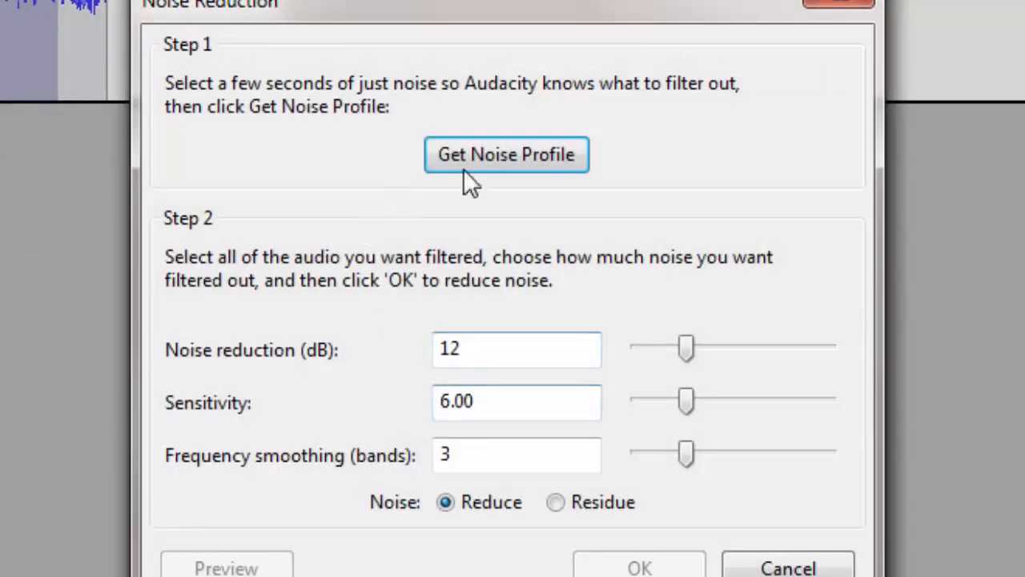
left_click(506, 153)
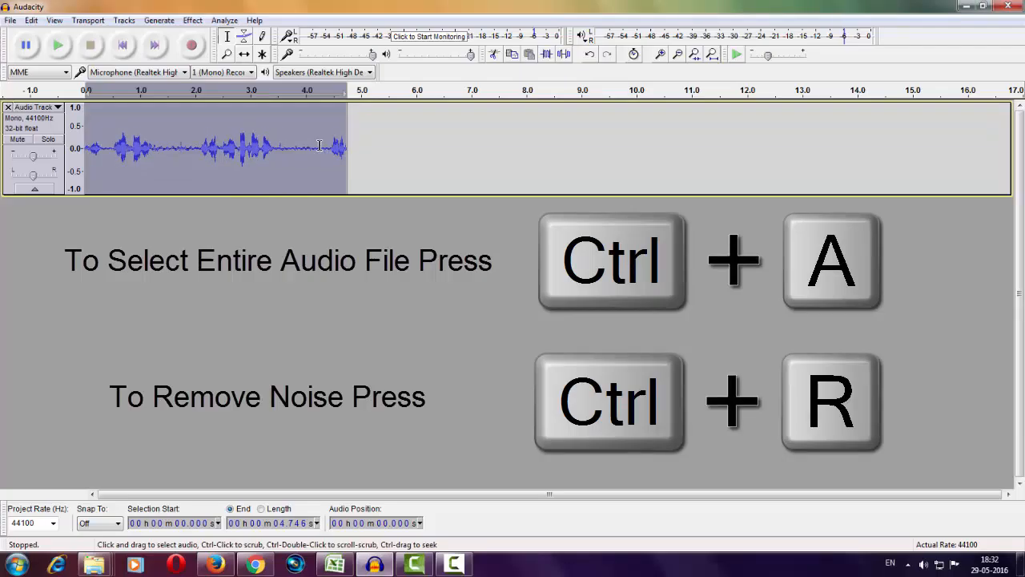
Step: Start playback of the clip after noise reduction is applied to the whole track
left_click(58, 45)
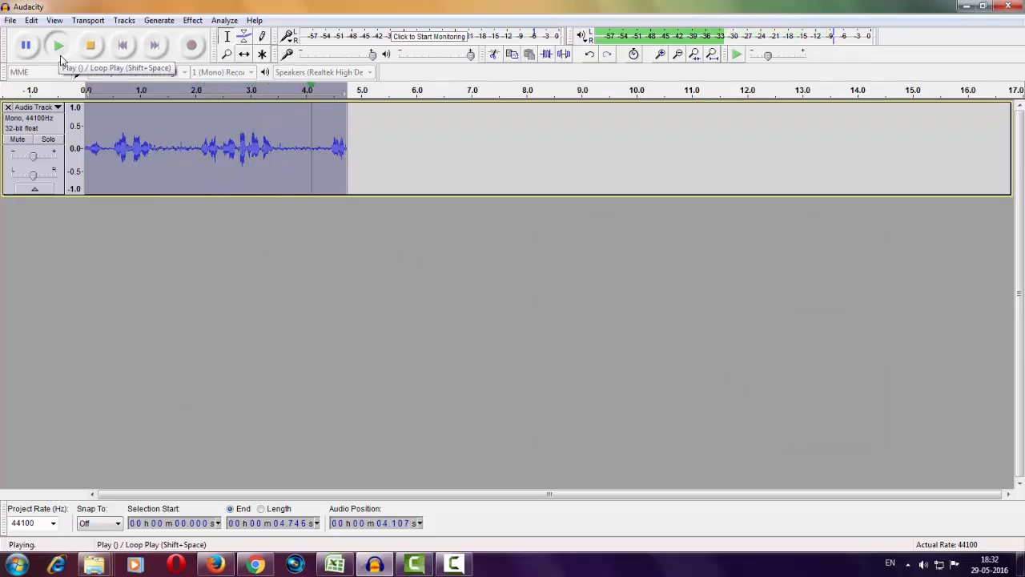
Step: Play the noise-reduced five-second voice recording through to the end
left_click(89, 45)
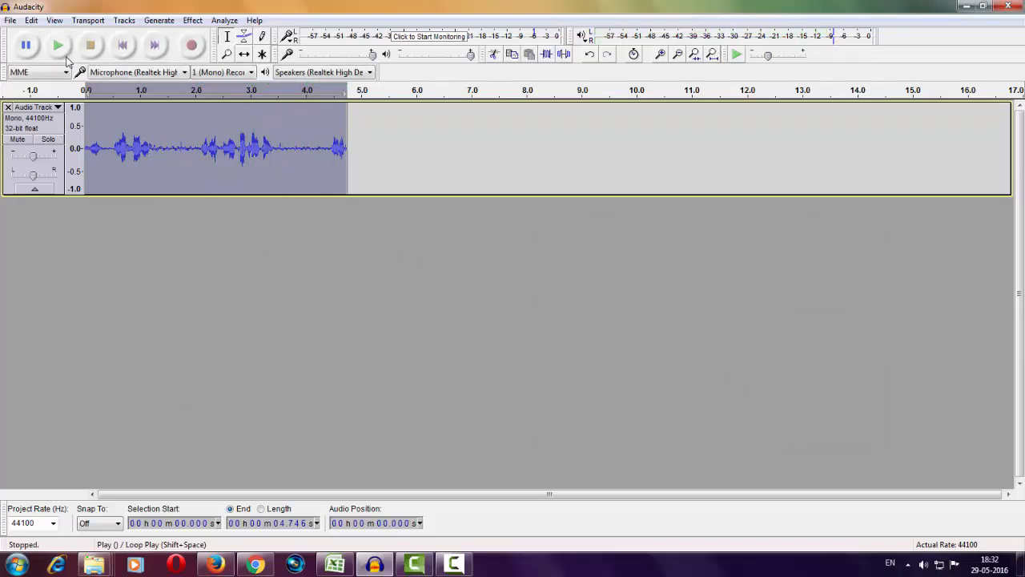